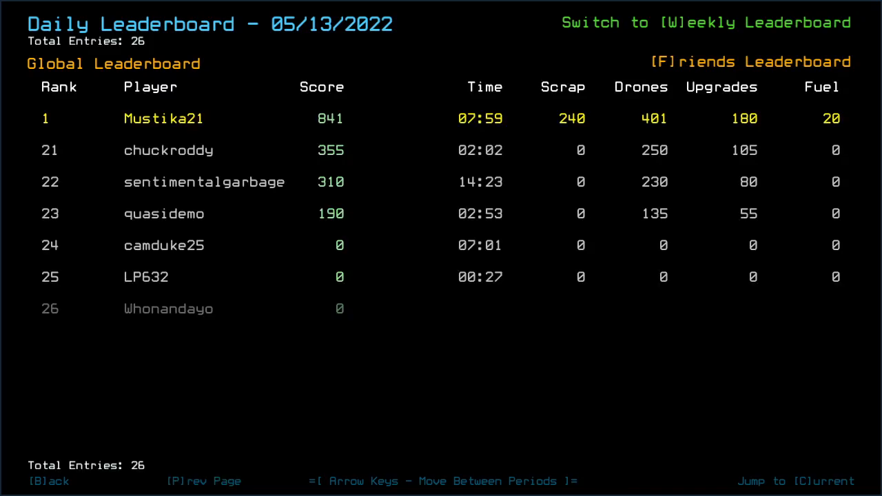
- Return from the 05/13/2022 Daily Leaderboard to the Challenge Launcher
{"action": "key", "text": "f"}
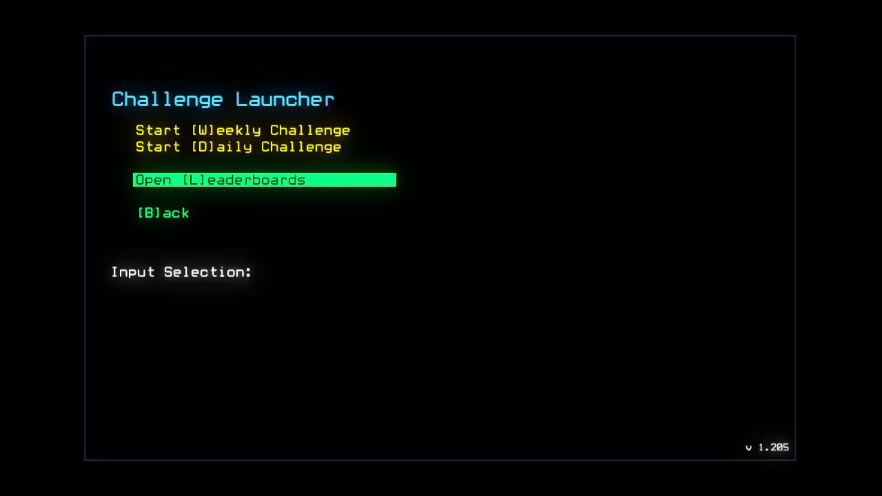
- Start the Daily Challenge, bringing up the ship console with three drones and their upgrades
{"action": "left_click", "coordinate": [265, 179]}
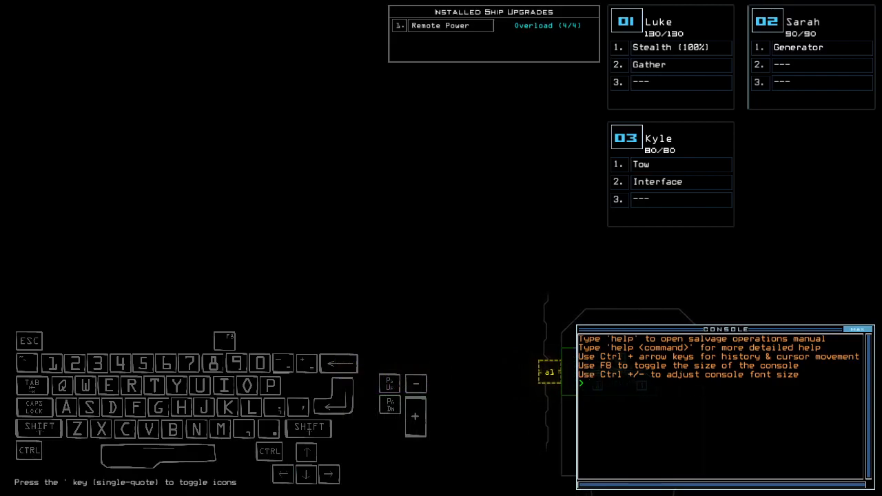
- Navigate the drones to the derelict ship and run a ship scan to map its rooms
{"action": "key", "text": "3"}
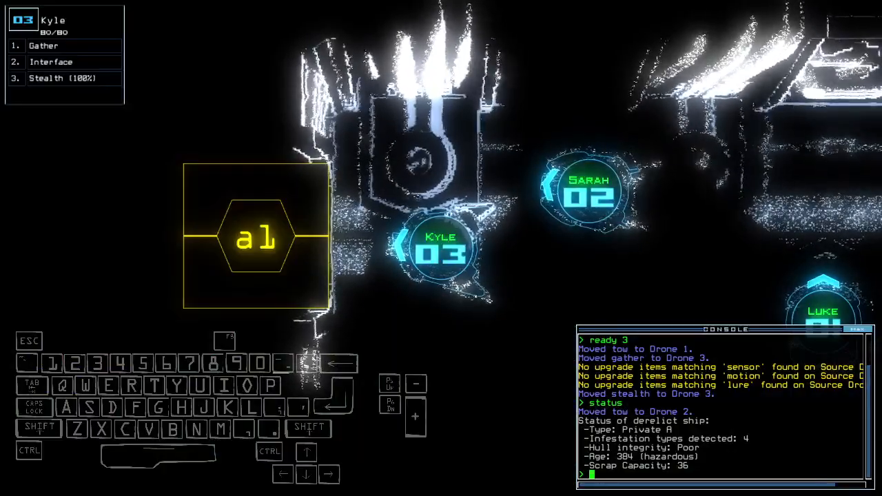
{"action": "type", "text": "arr ;navigate"}
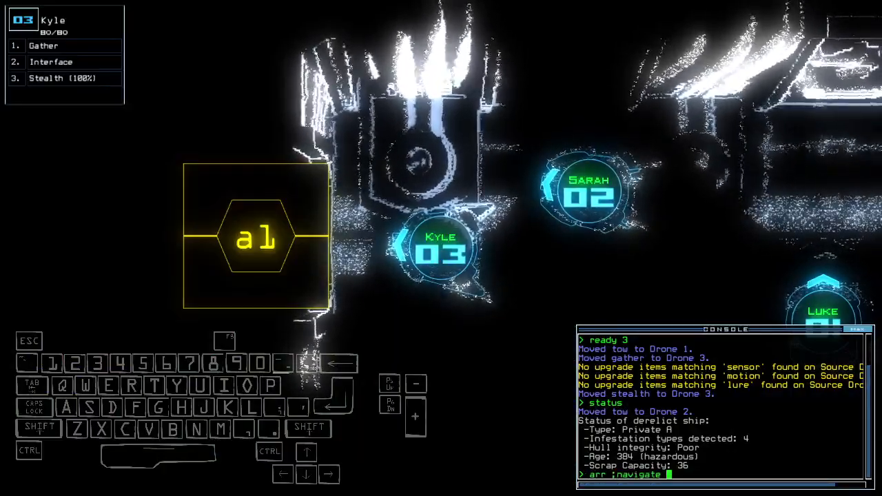
{"action": "type", "text": "3 al"}
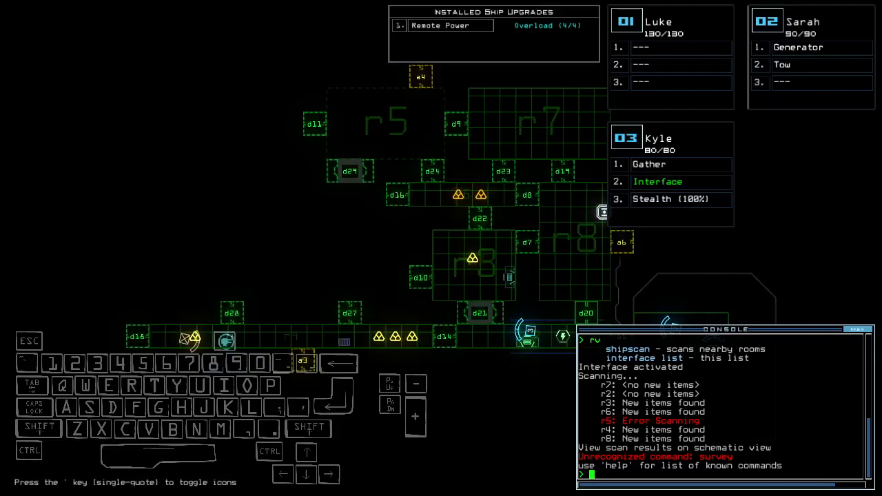
- Close the doors around room r1 after collecting scrap and swapping stun to drone Sarah
{"action": "type", "text": "cccc"}
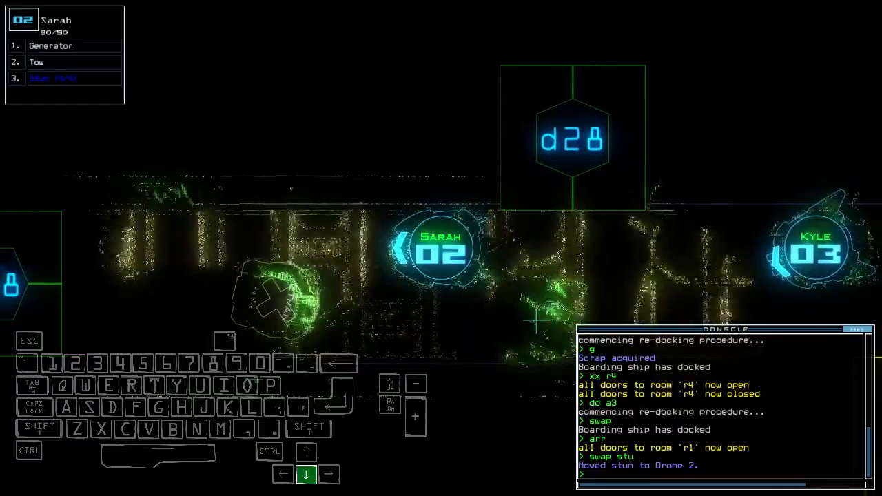
- Vent room r4 to the outside and activate Kyle's stealth field while door d13 is attacked
{"action": "type", "text": "en"}
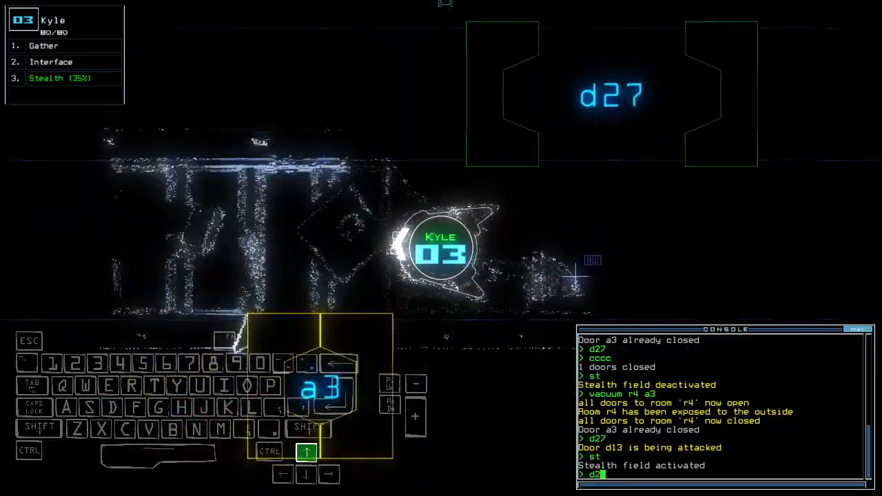
- Gather scrap with Kyle, close the doors and move it cloaked to door d25
{"action": "type", "text": "8"}
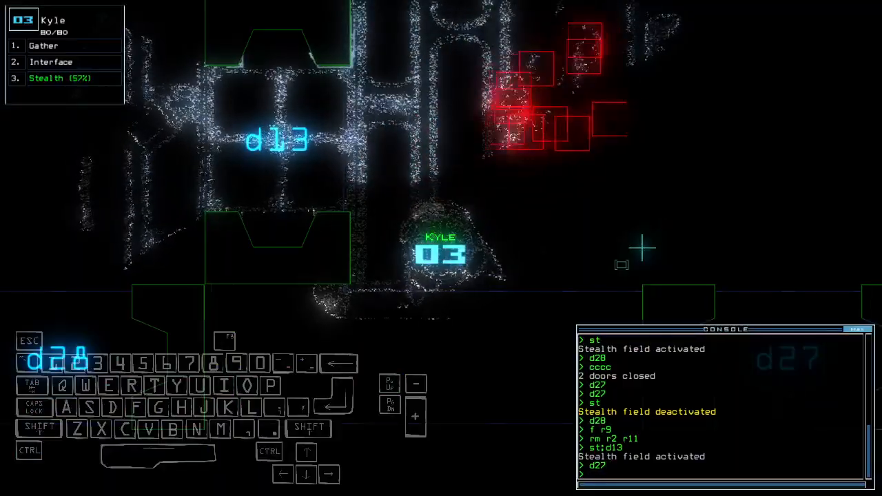
{"action": "key", "text": "up"}
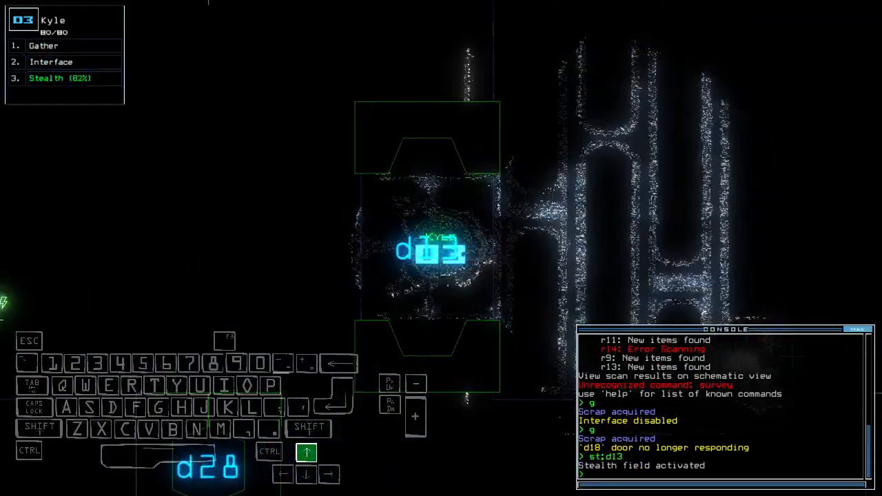
{"action": "key", "text": "Left"}
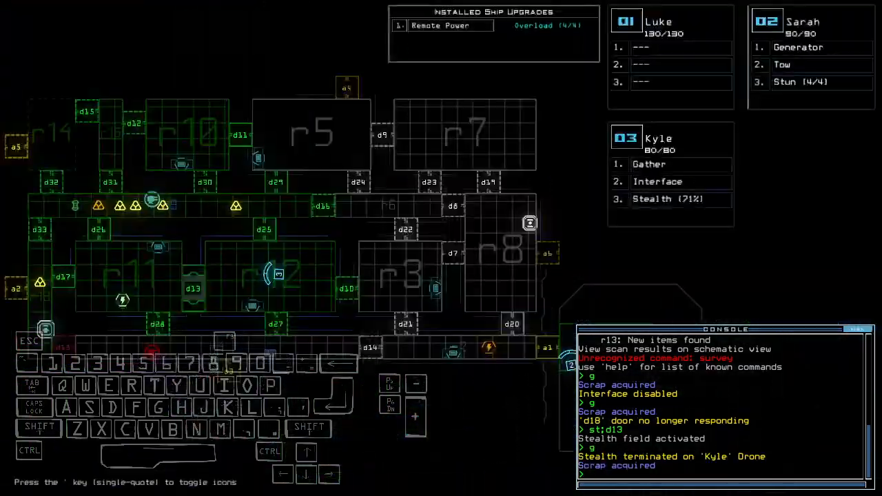
{"action": "type", "text": "cccc"}
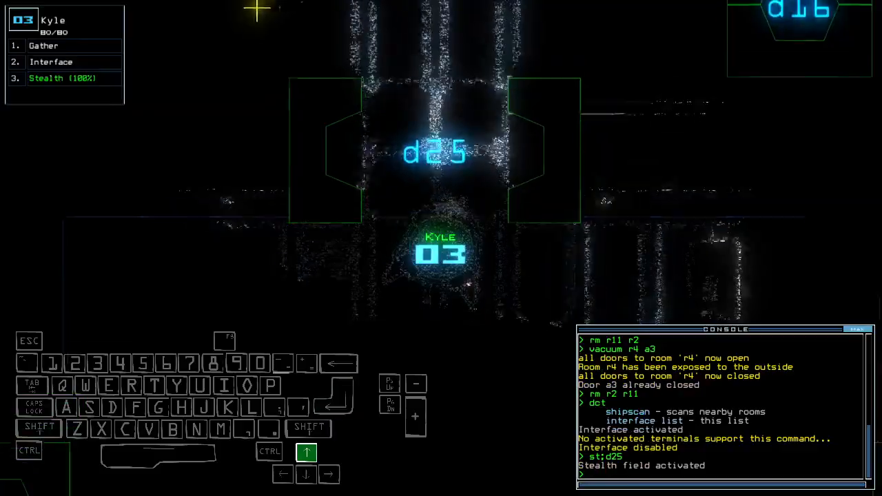
- Close three doors after ship defenses kill the r9 enemy and send Kyle toward door d30
{"action": "type", "text": "cccc"}
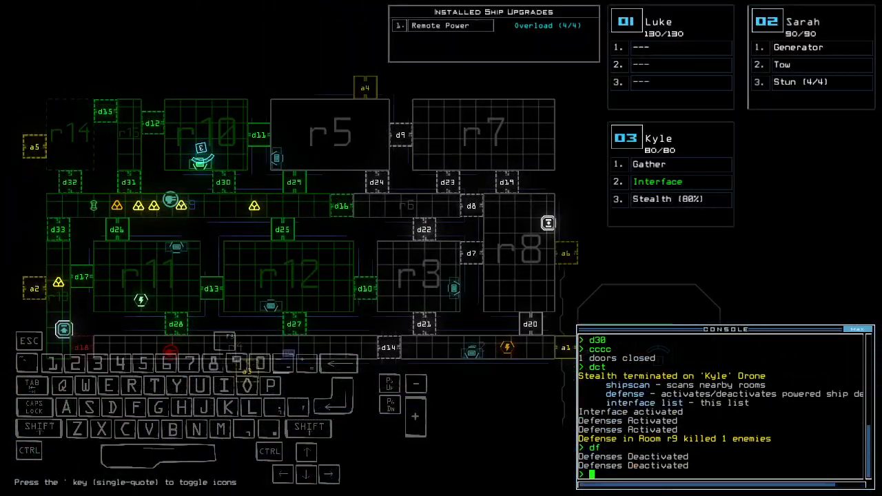
{"action": "type", "text": "d30"}
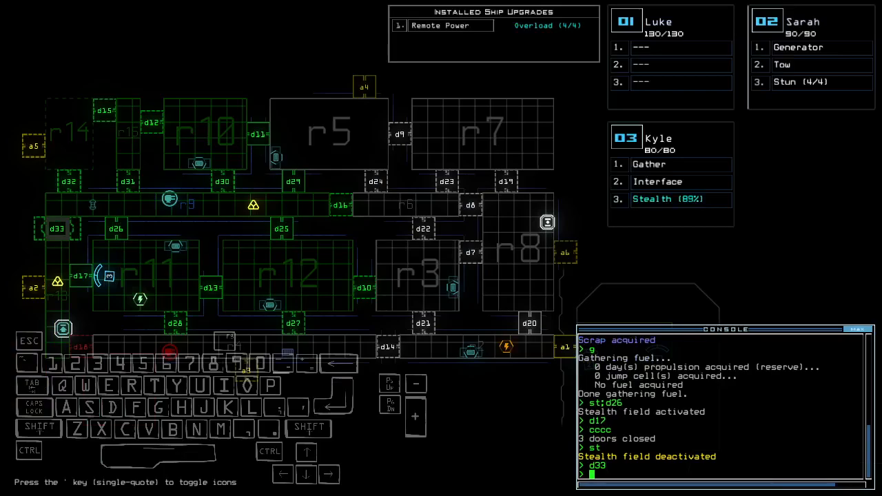
- Reactivate Kyle's stealth field and open door d26 to slip past the purple creature
{"action": "type", "text": "st;d26"}
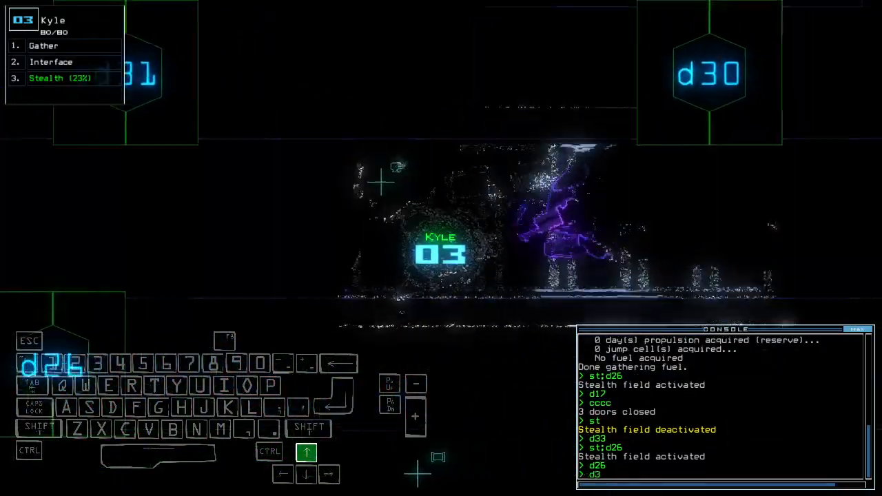
{"action": "key", "text": "left"}
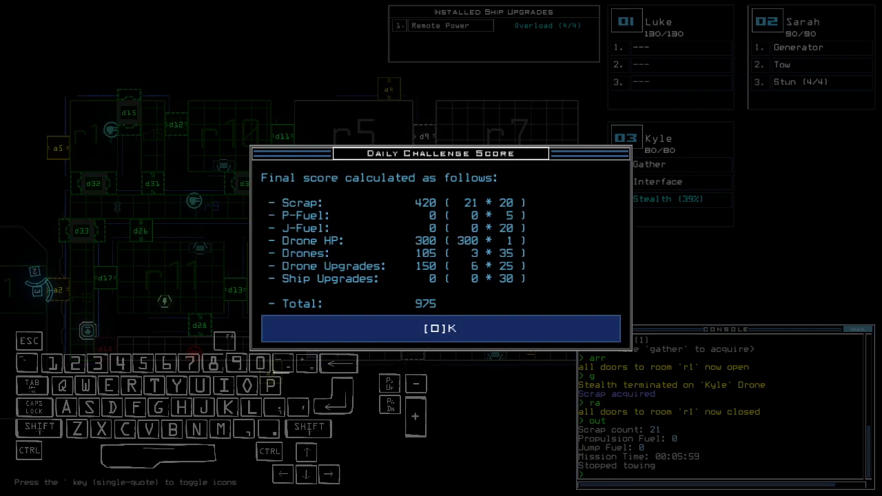
- Dismiss the Daily Challenge Score of 975 to view the rank 1 Daily Leaderboard entry
{"action": "left_click", "coordinate": [441, 328]}
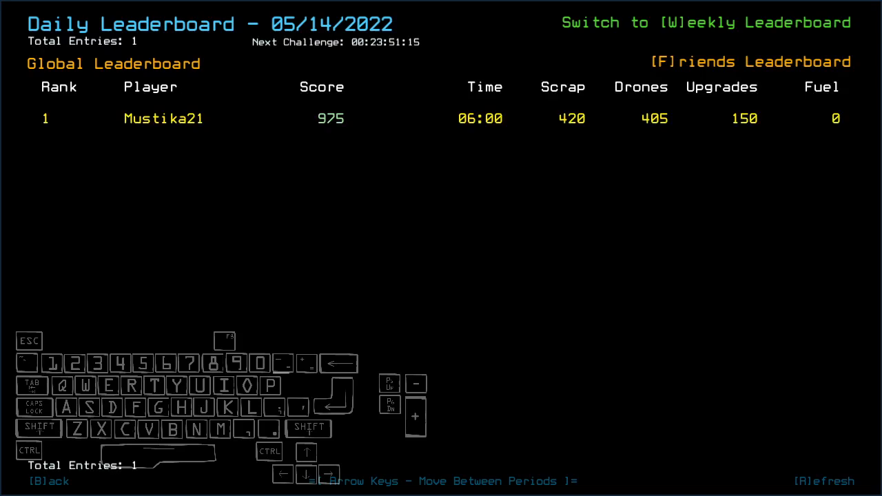